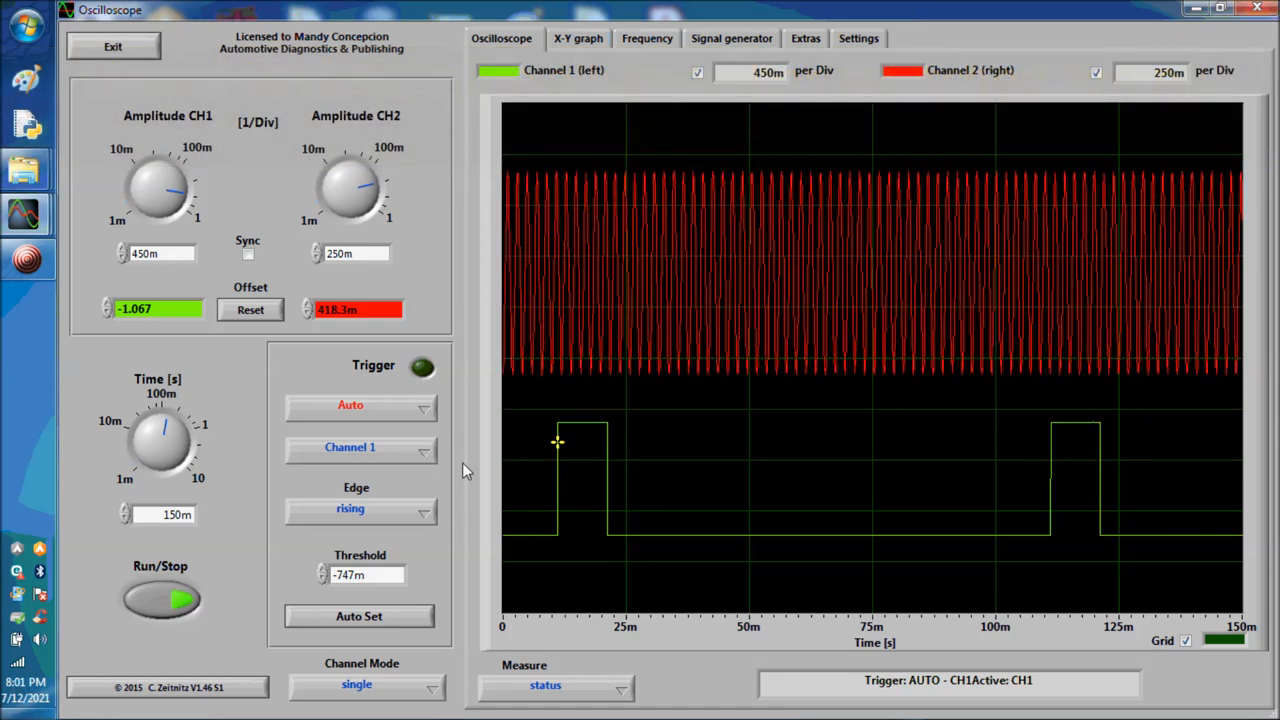
Switch to cursor measurement with time cursors, reading about 120 ms (8.35 Hz) between cam pulses
click(544, 684)
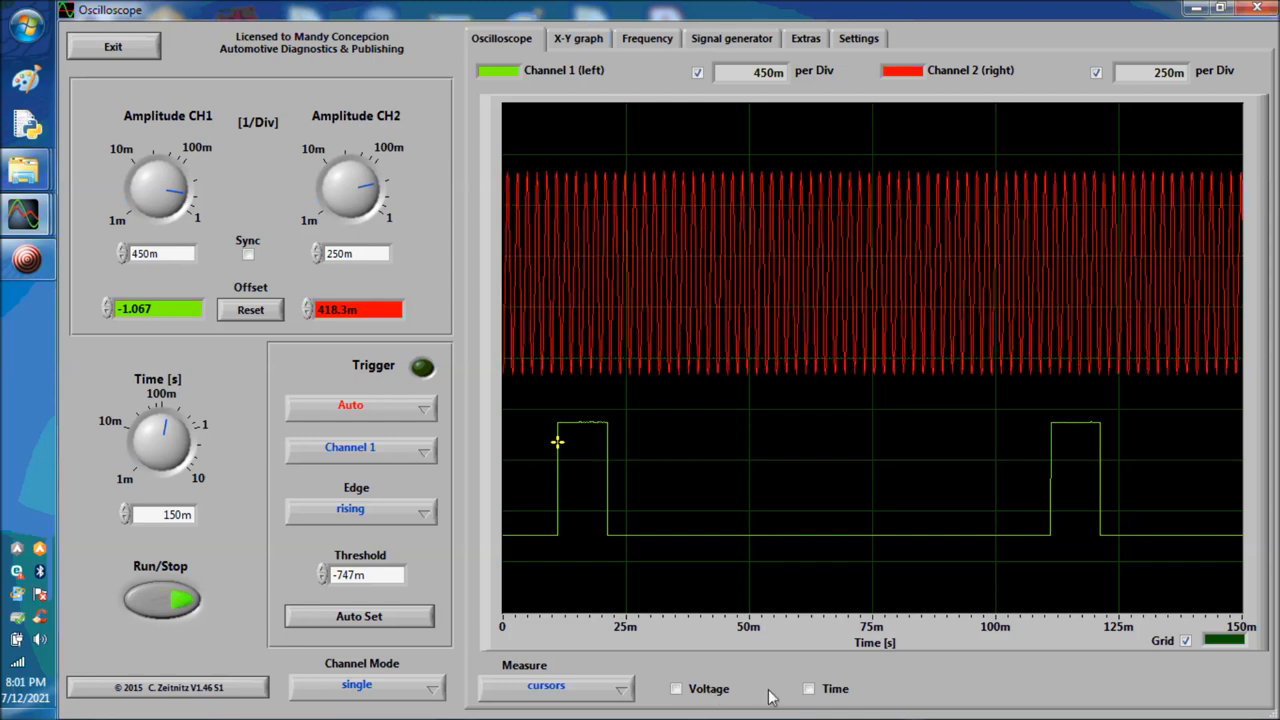
click(808, 688)
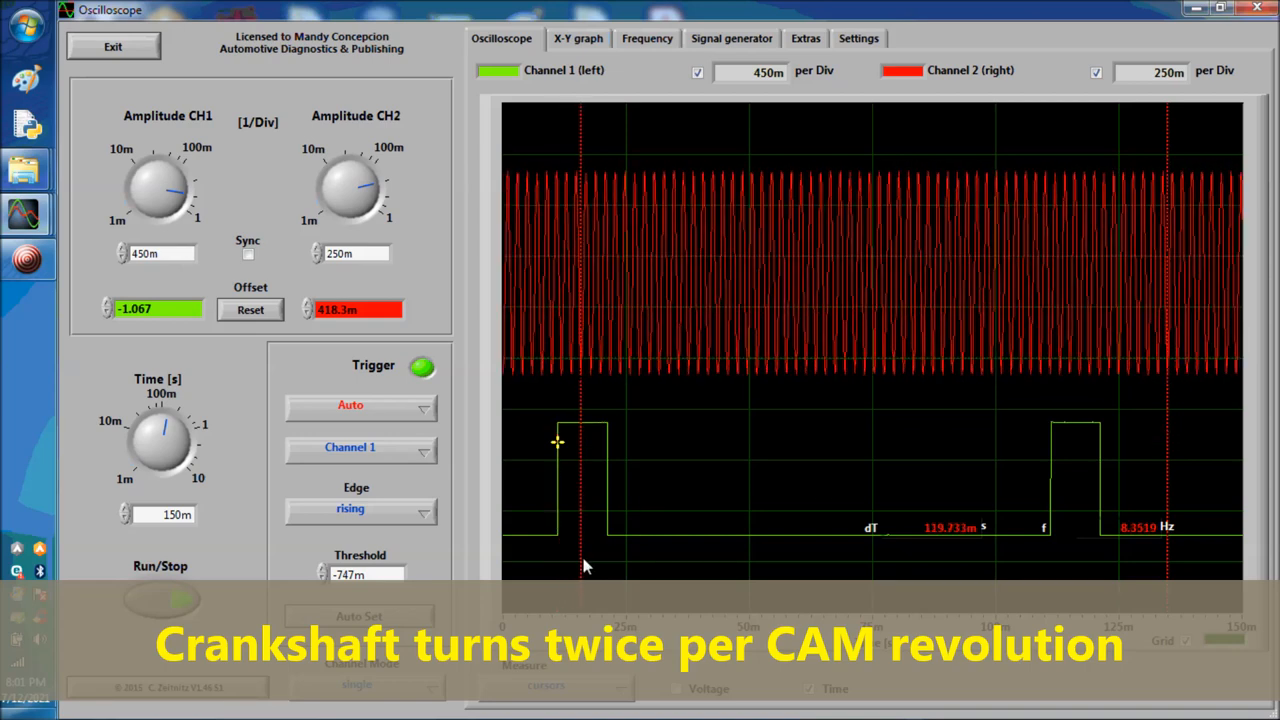
mouse_move(1168, 486)
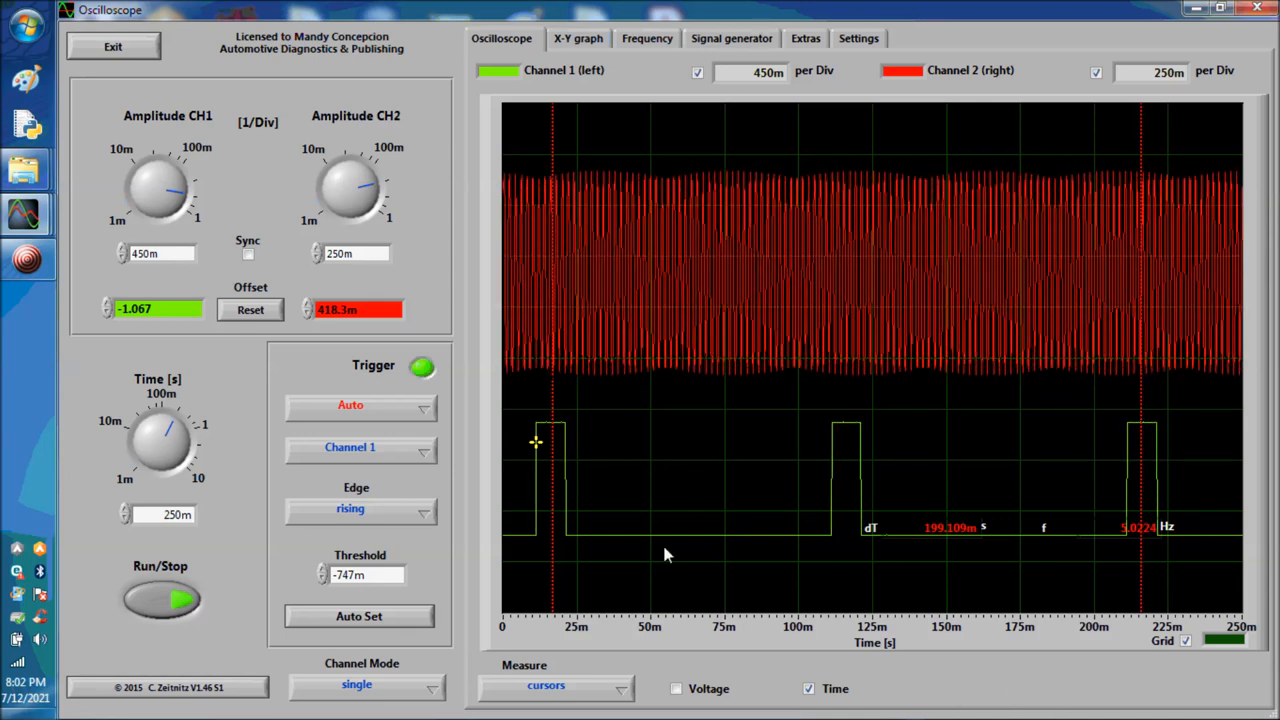
mouse_move(552, 580)
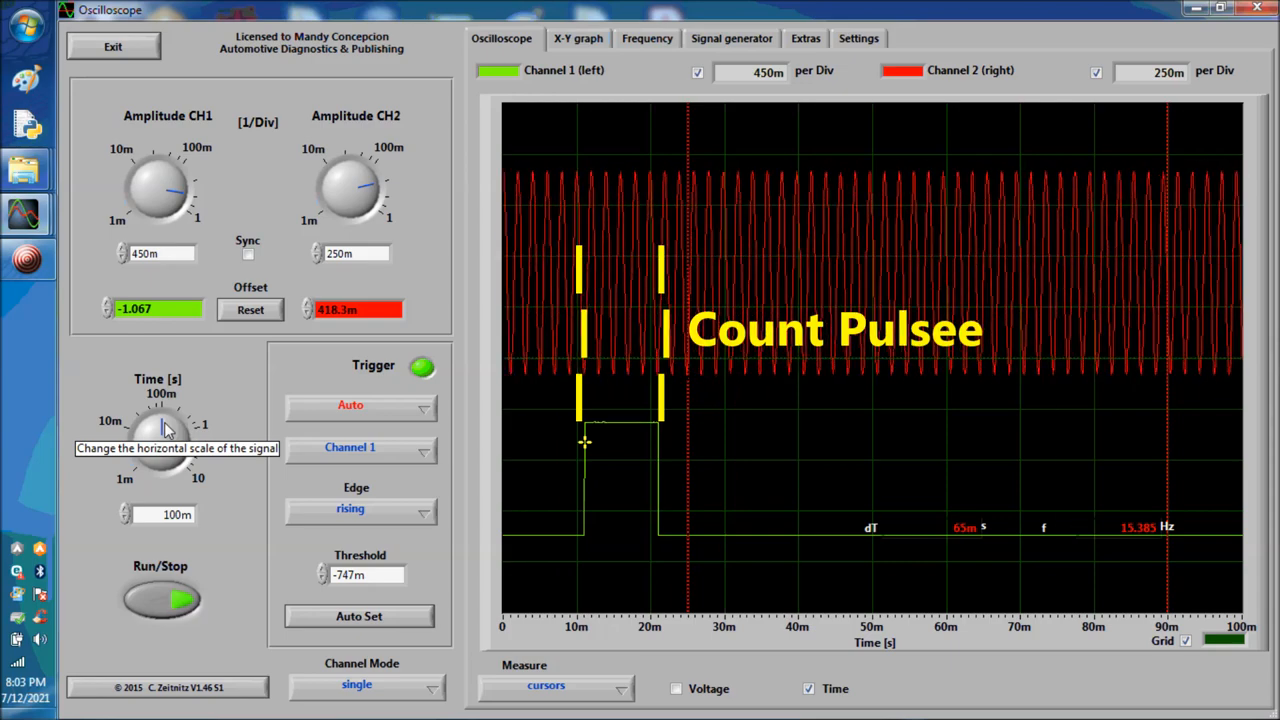
mouse_move(444, 448)
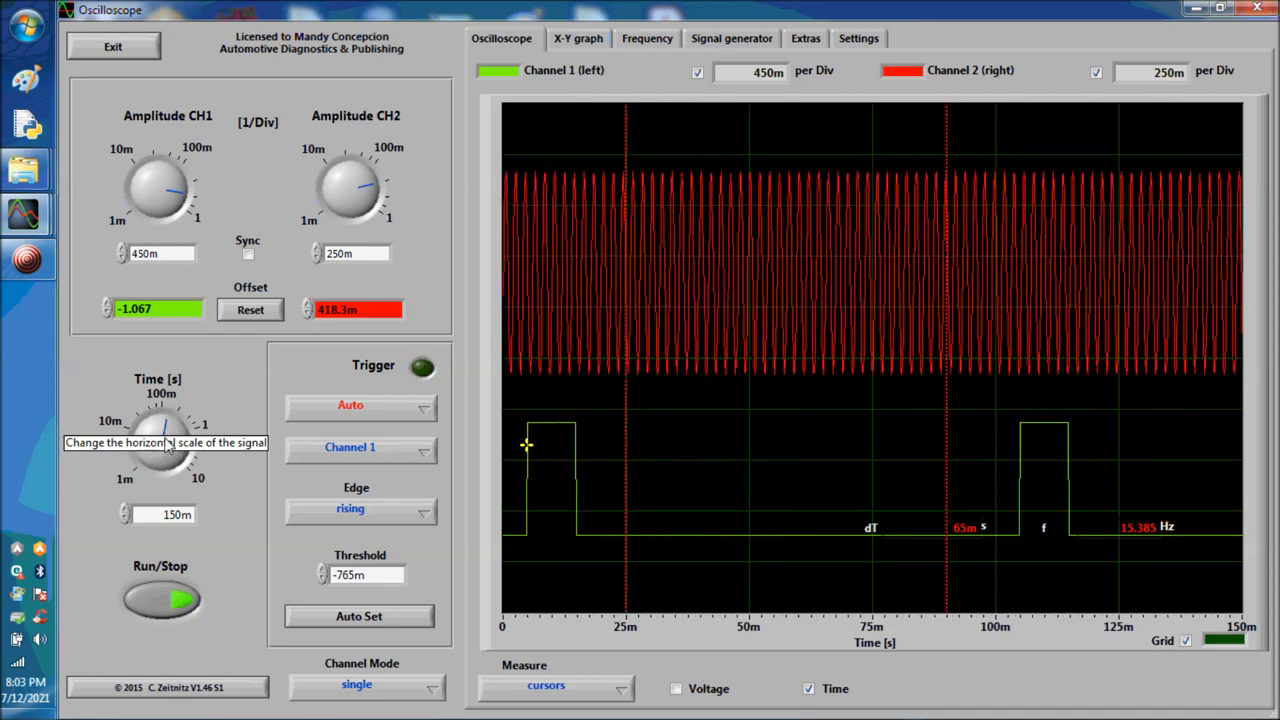
mouse_move(588, 528)
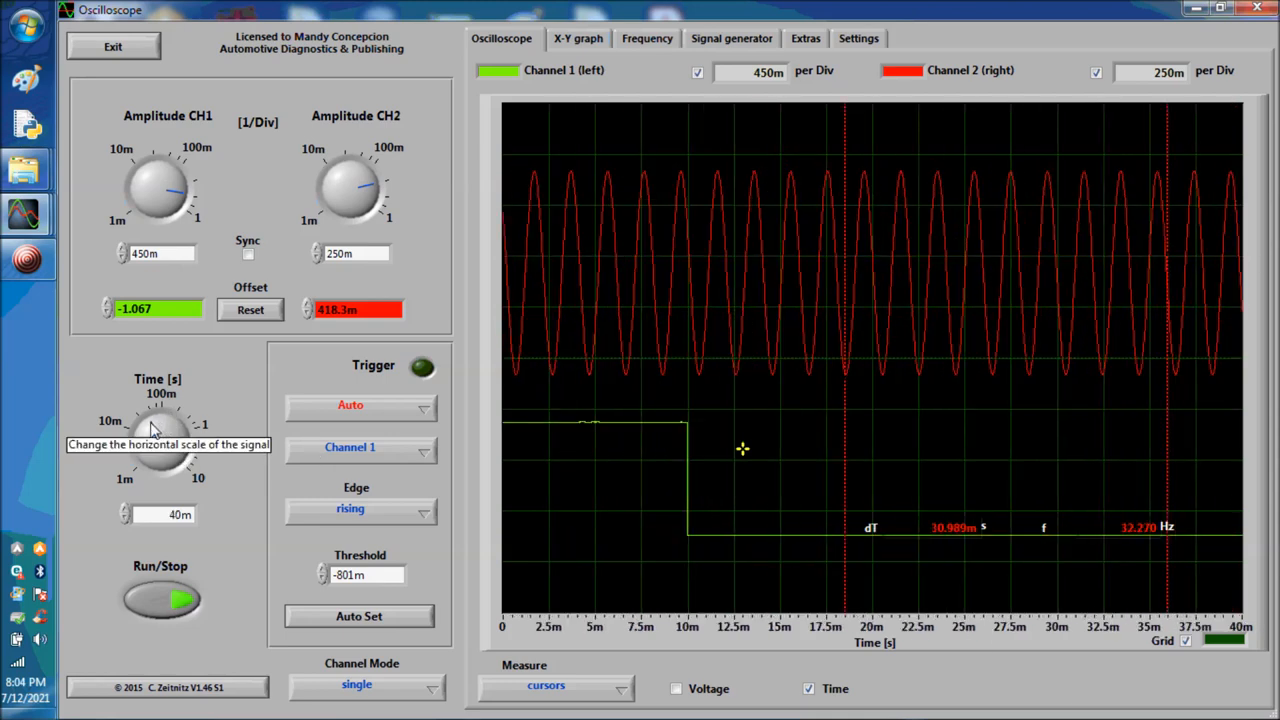
Widen the time window to 75 ms, hide the time cursors, and trigger on channel 2
drag(140, 440, 176, 430)
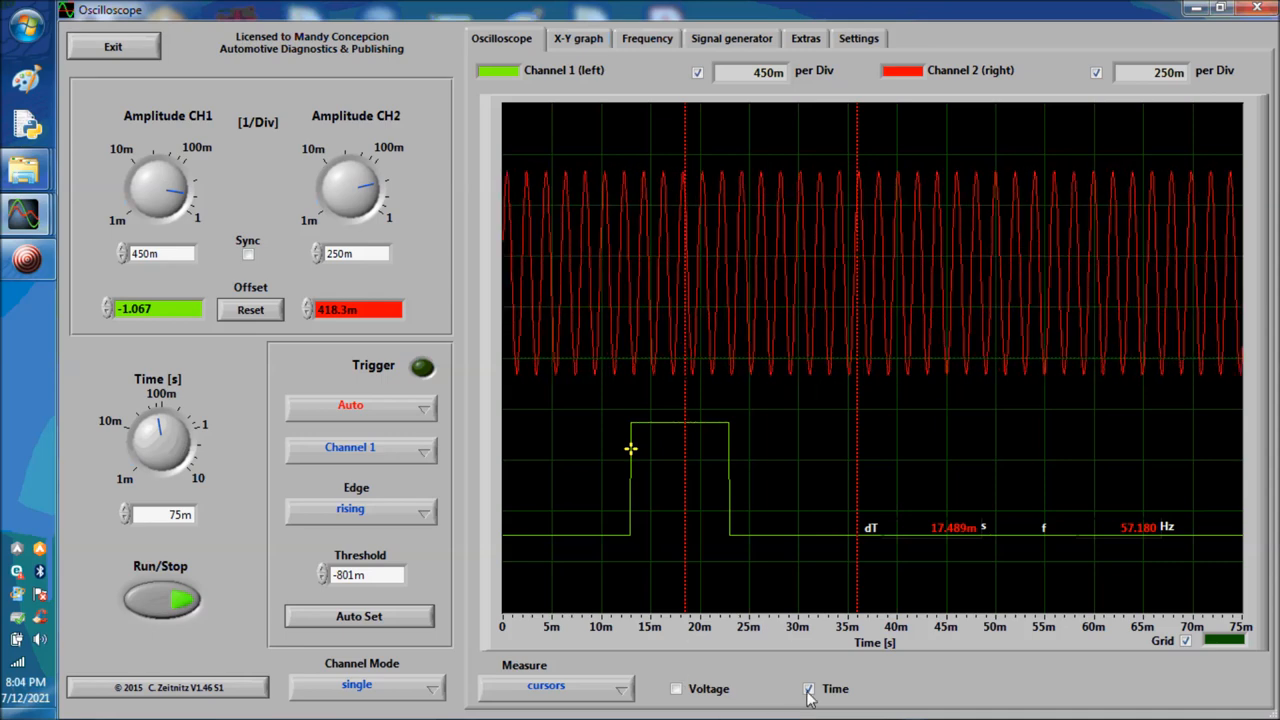
click(808, 688)
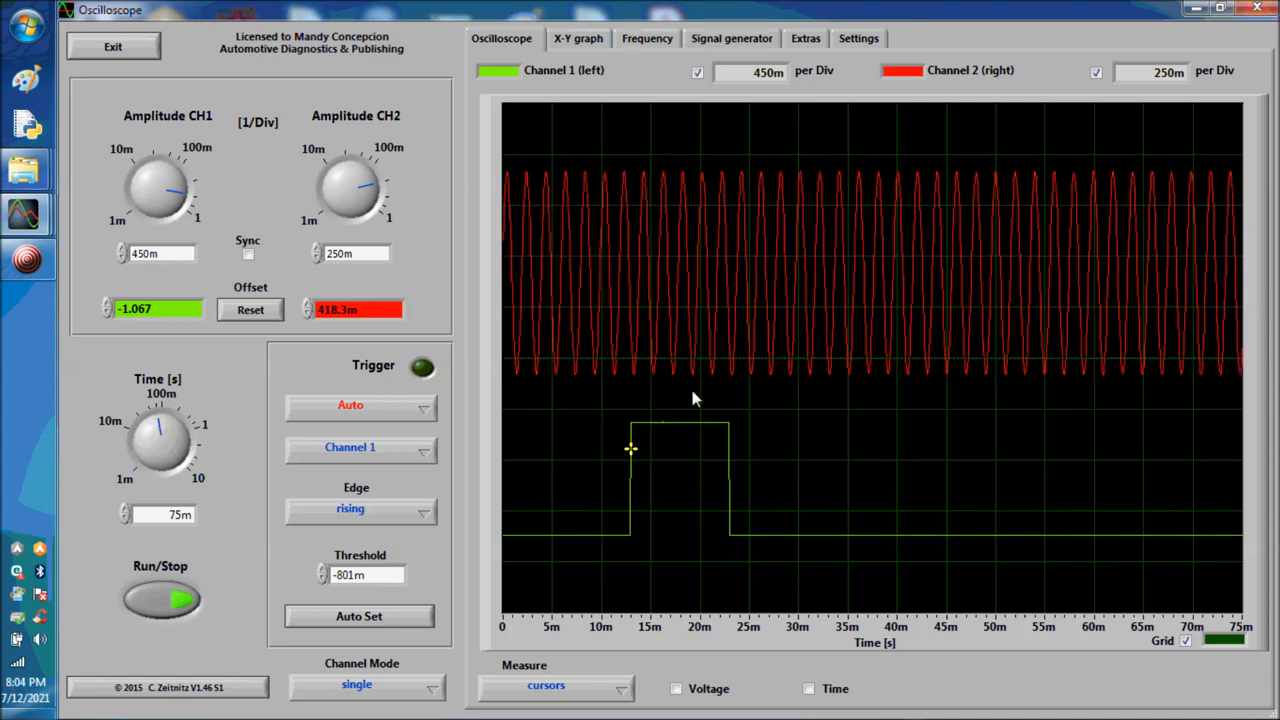
click(350, 448)
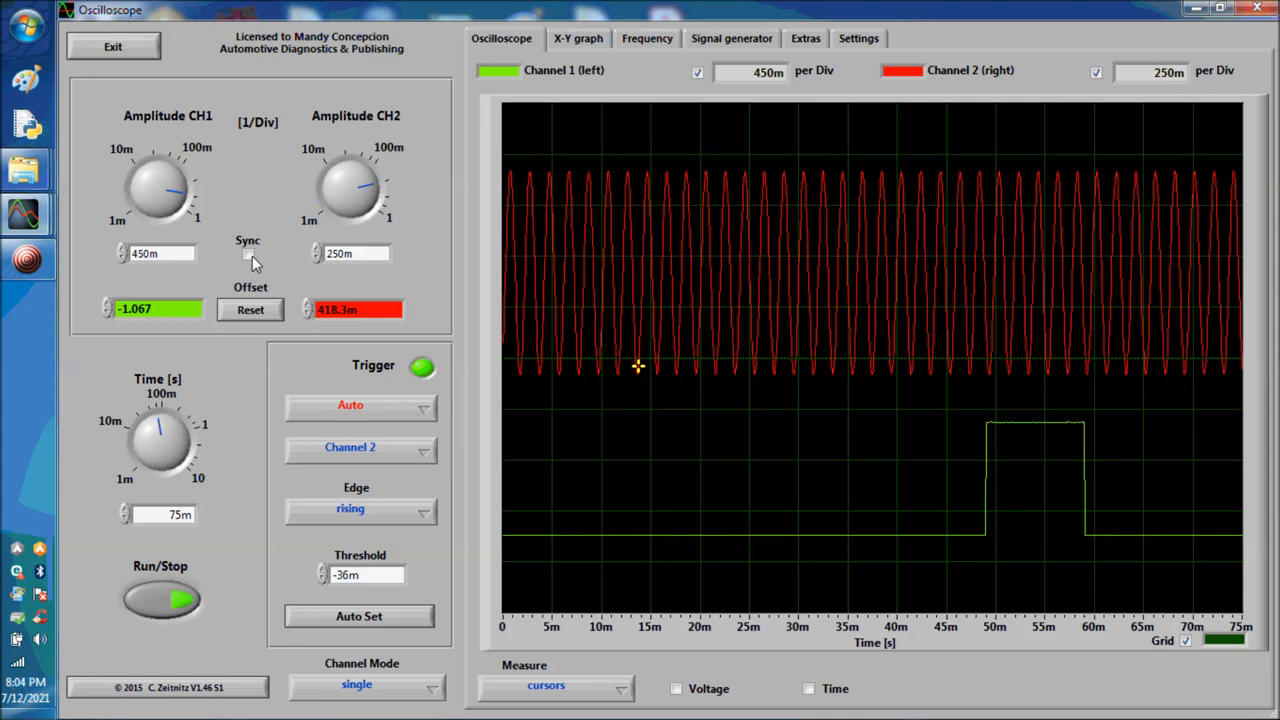
Adjust the channel 2 offset toward 850.8m so one cam pulse is shown
click(248, 252)
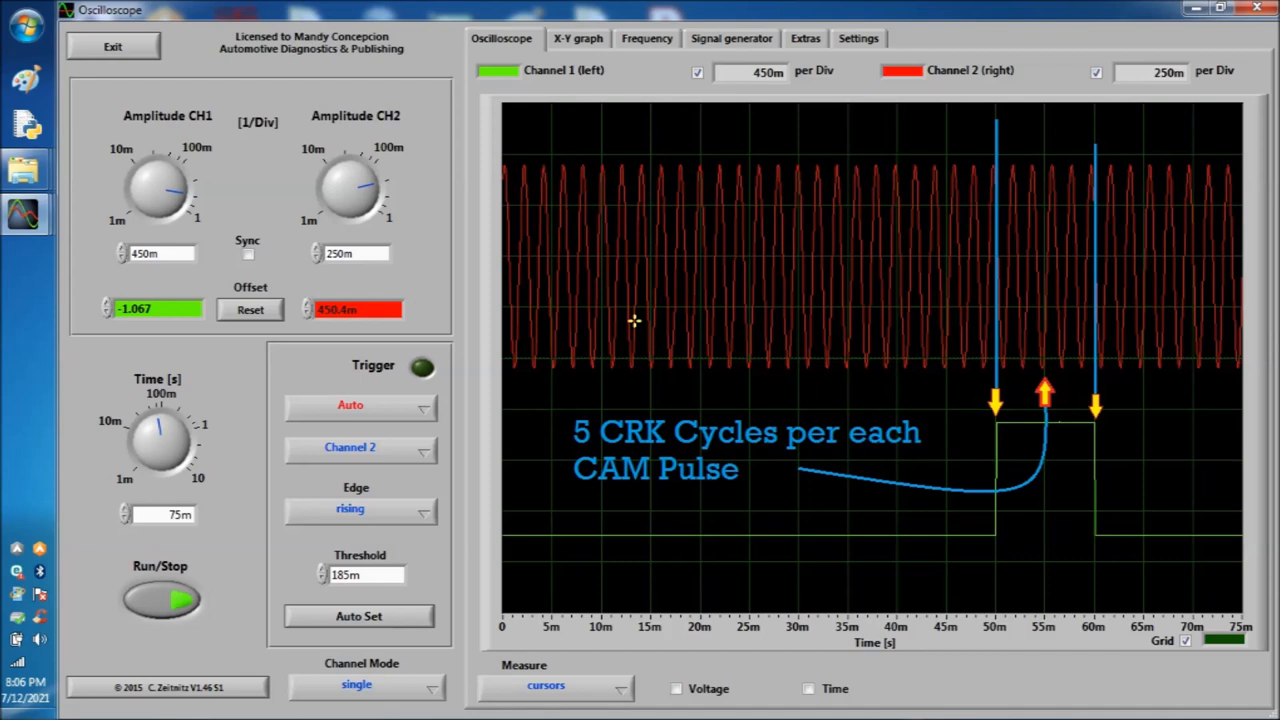
Scale channel 2 to 450m per division so the crank waveform matches channel 1
click(160, 598)
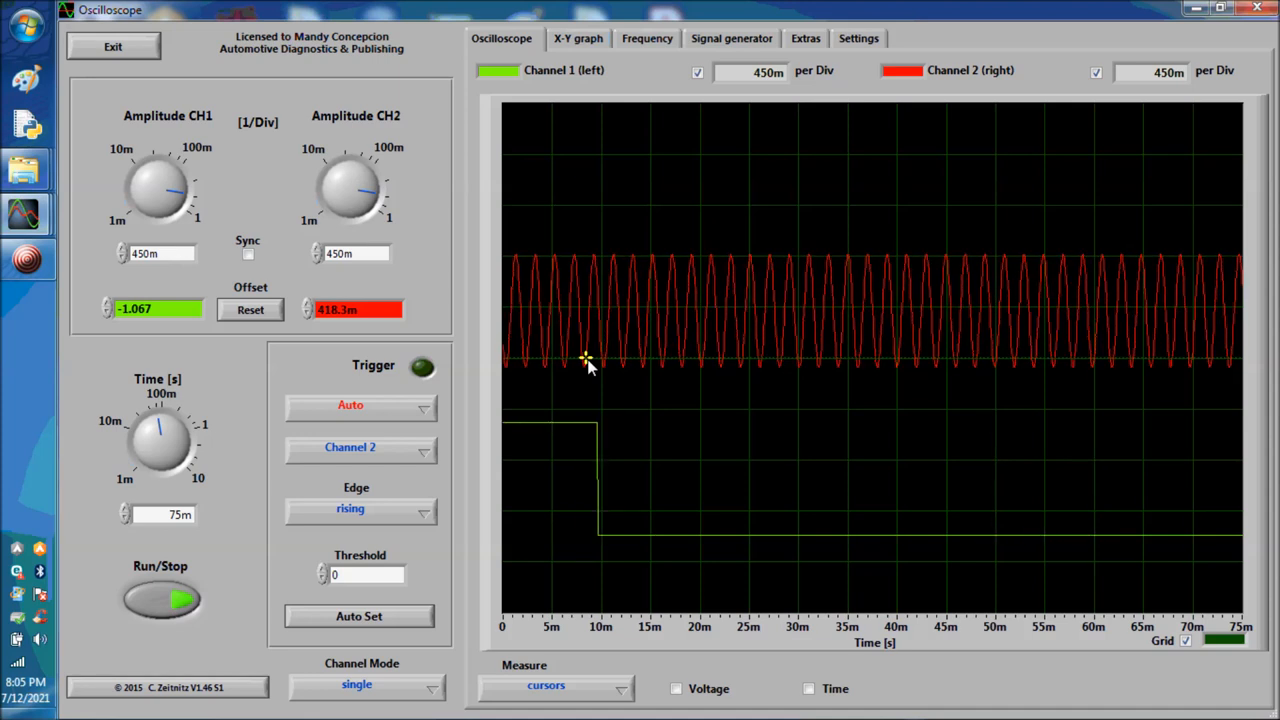
mouse_move(686, 408)
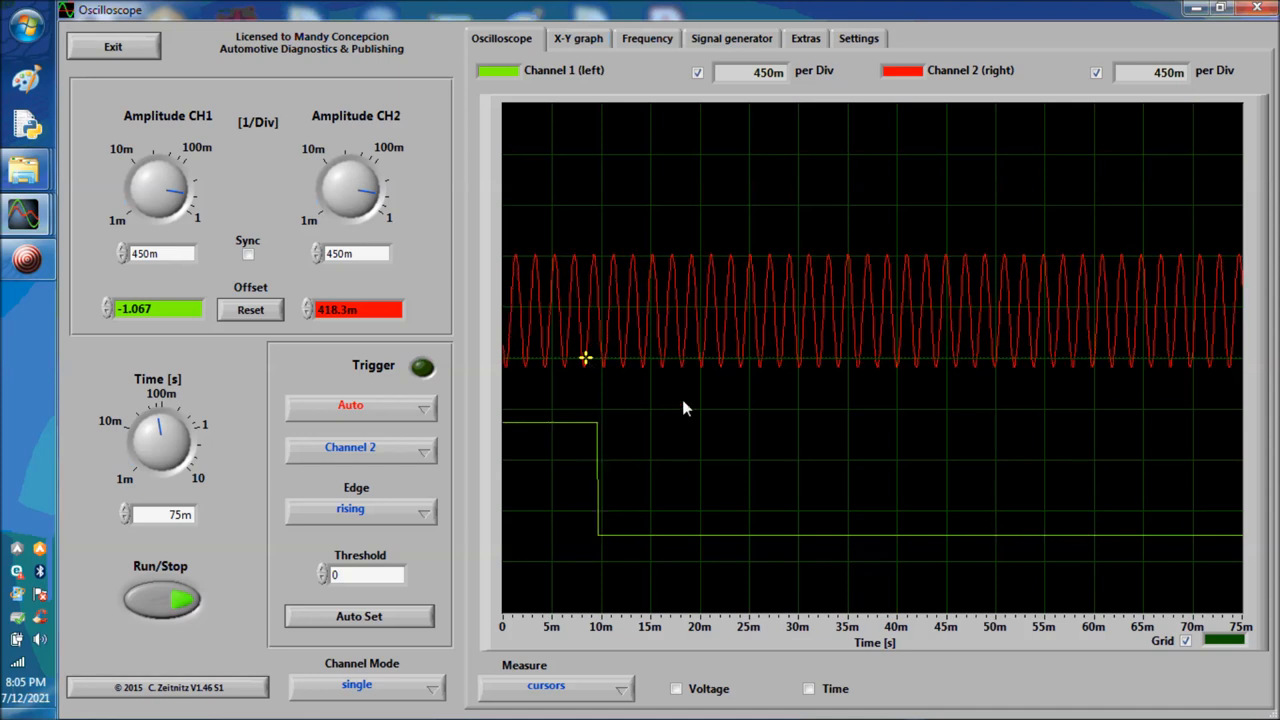
mouse_move(740, 434)
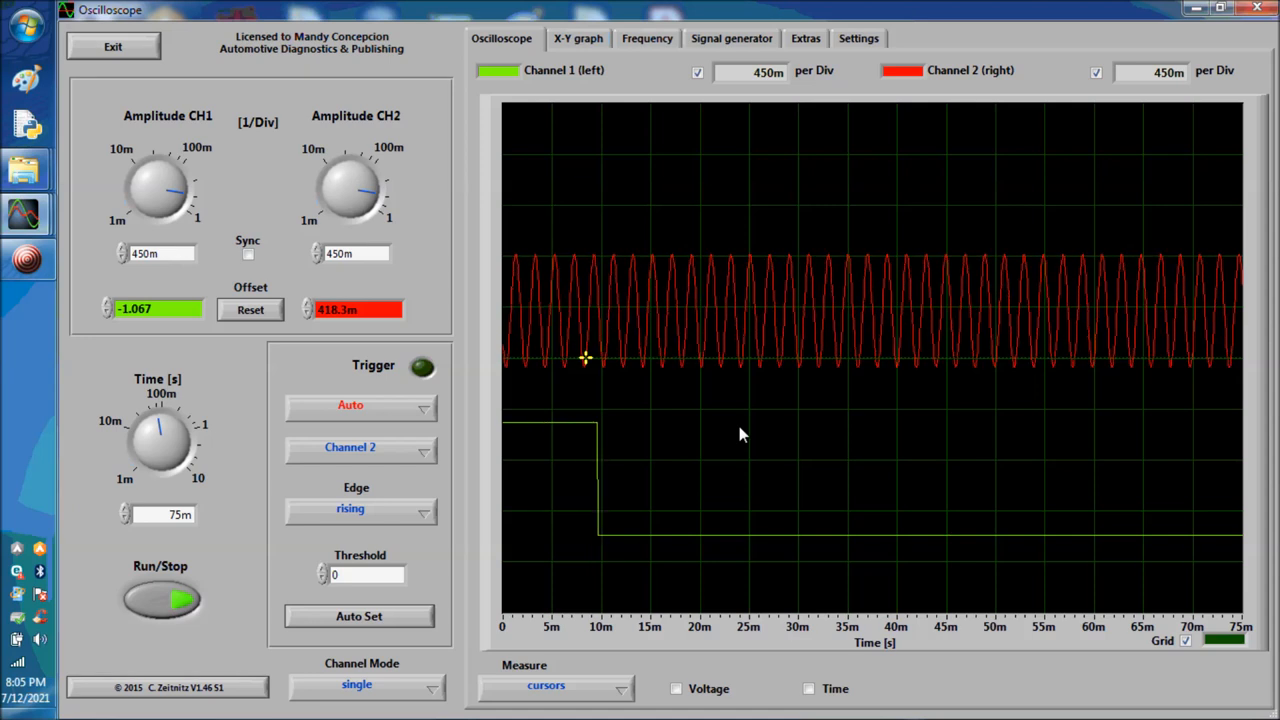